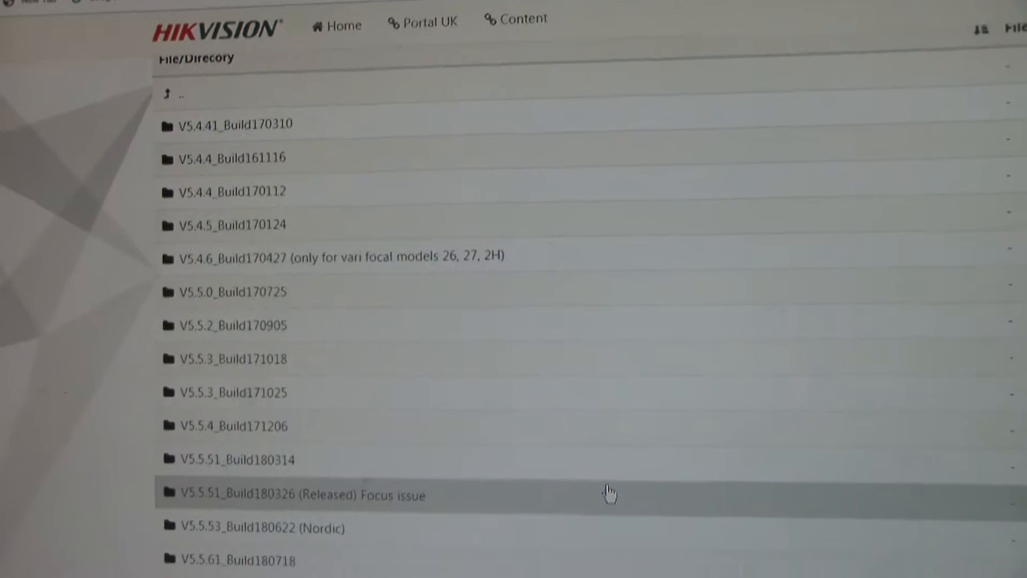
Step: Scroll the Product Firmware builds list down to the V5.6.1_Build190604 G1 folder
scroll("down", 3)
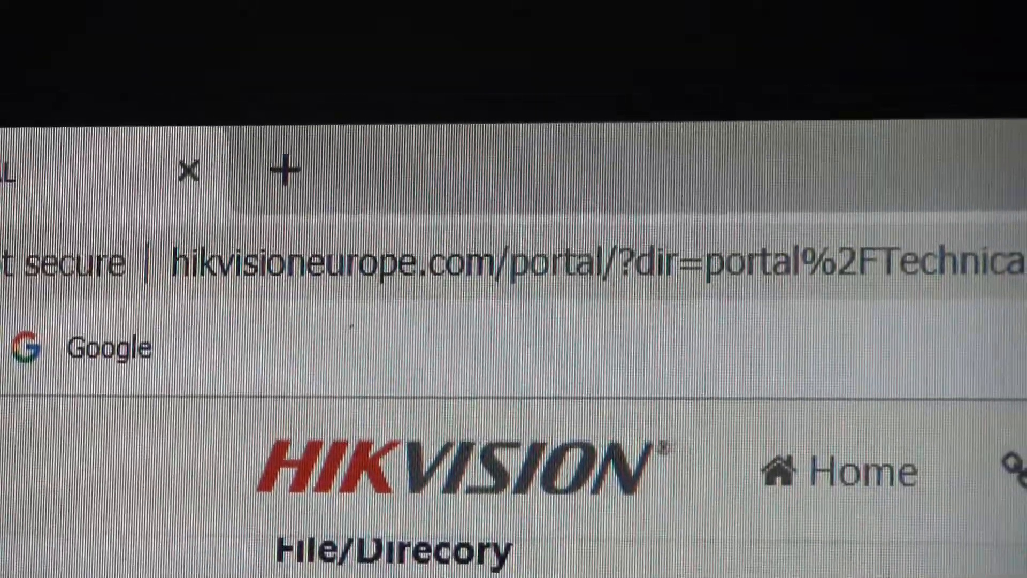
scroll("down", 3)
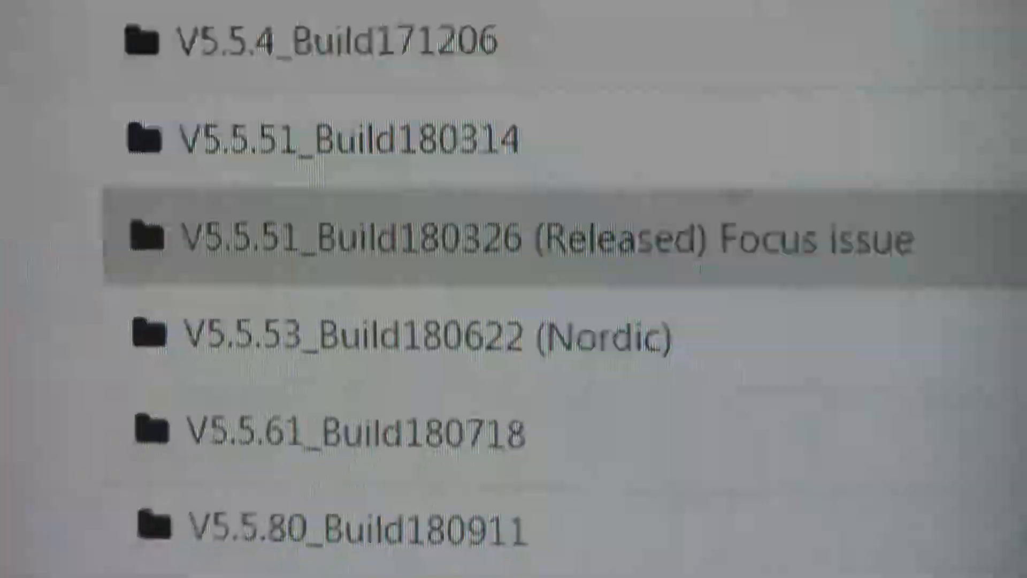
scroll("down", 3)
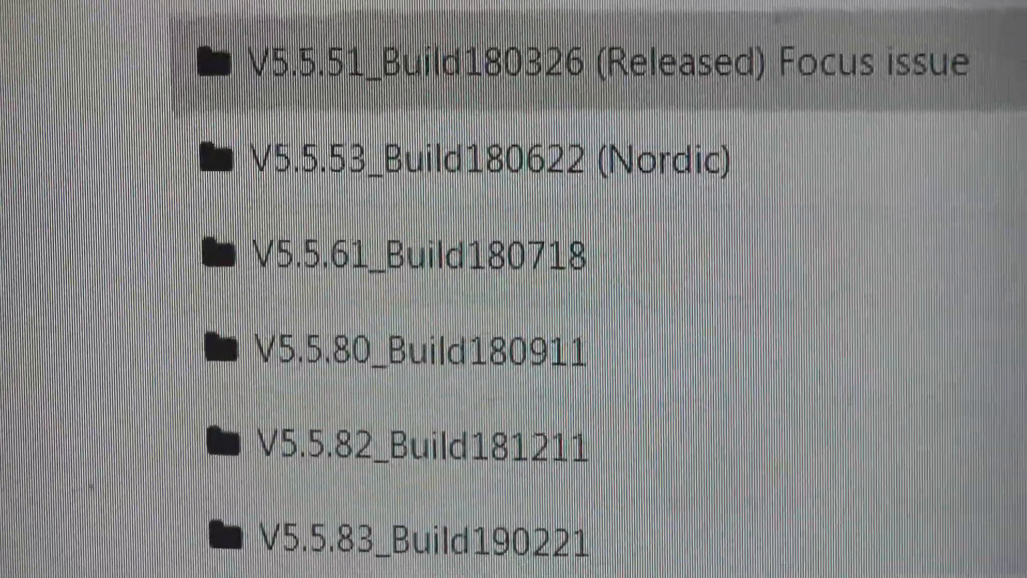
scroll("down", 3)
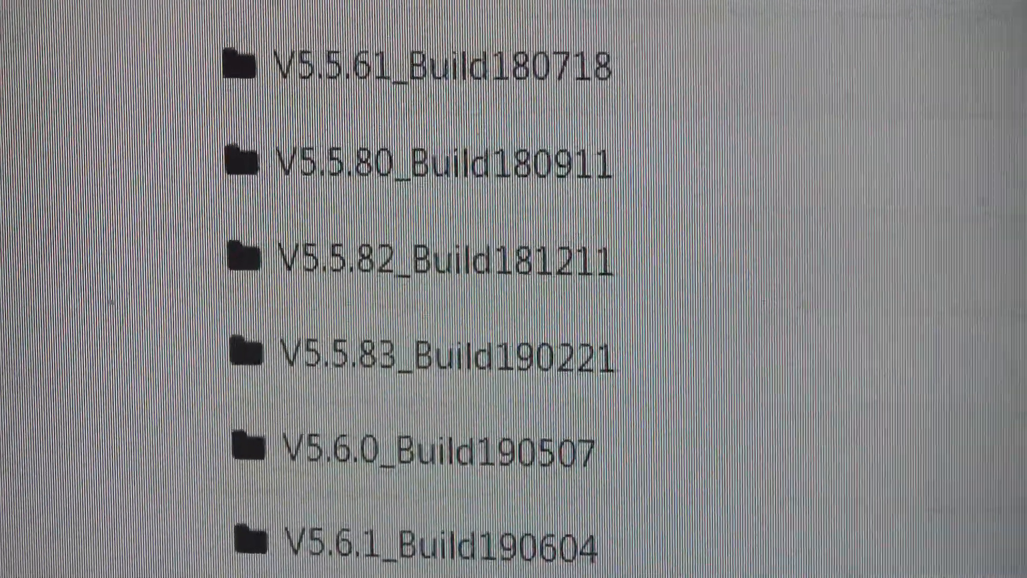
scroll("down", 3)
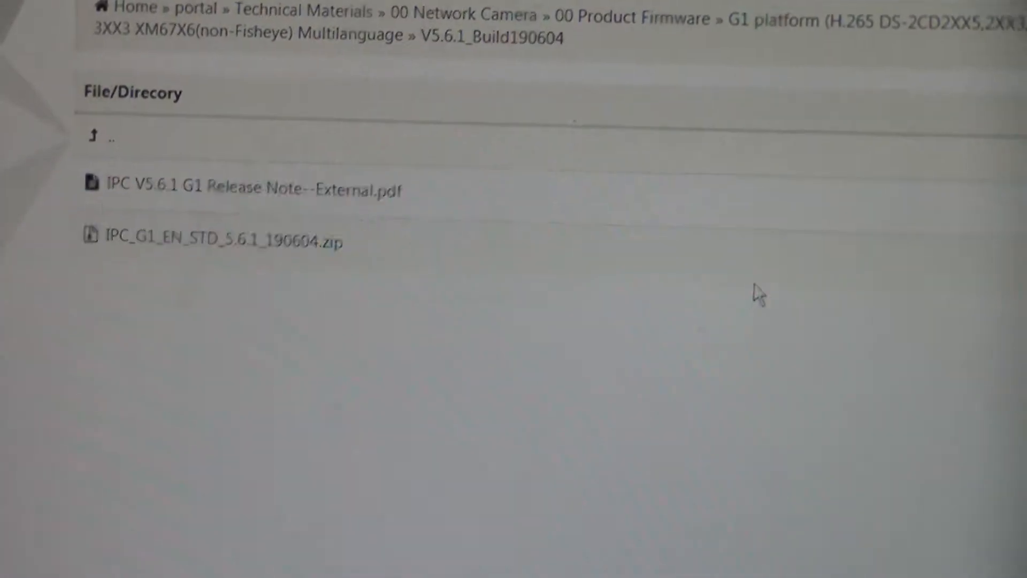
Step: Download the IPC_G1_EN_STD_5.6.1_190604.zip firmware archive
left_click(217, 240)
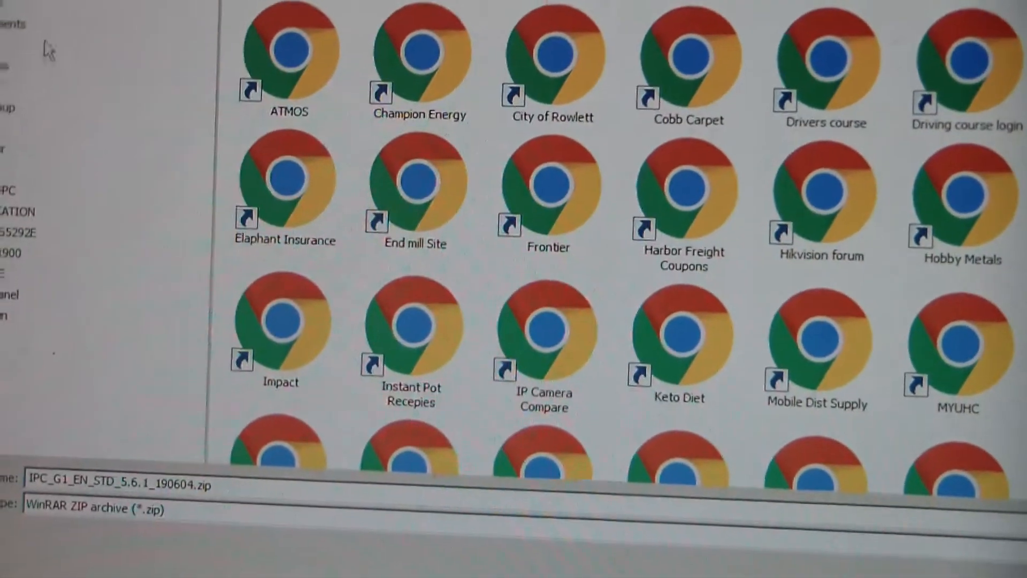
Step: Save the firmware zip into a new 'hikv' folder on the C: drive
scroll("down", 3)
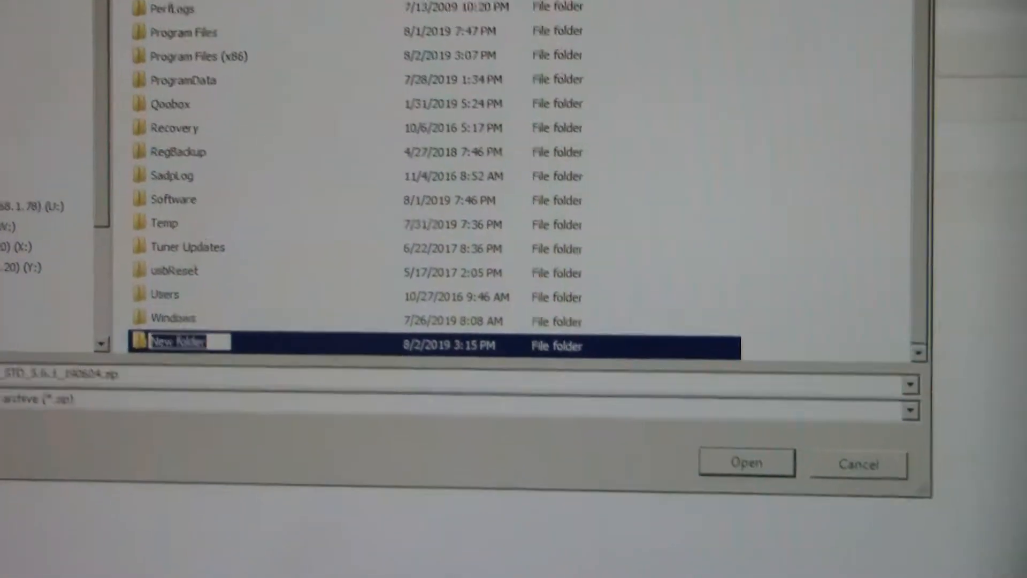
type("hikv")
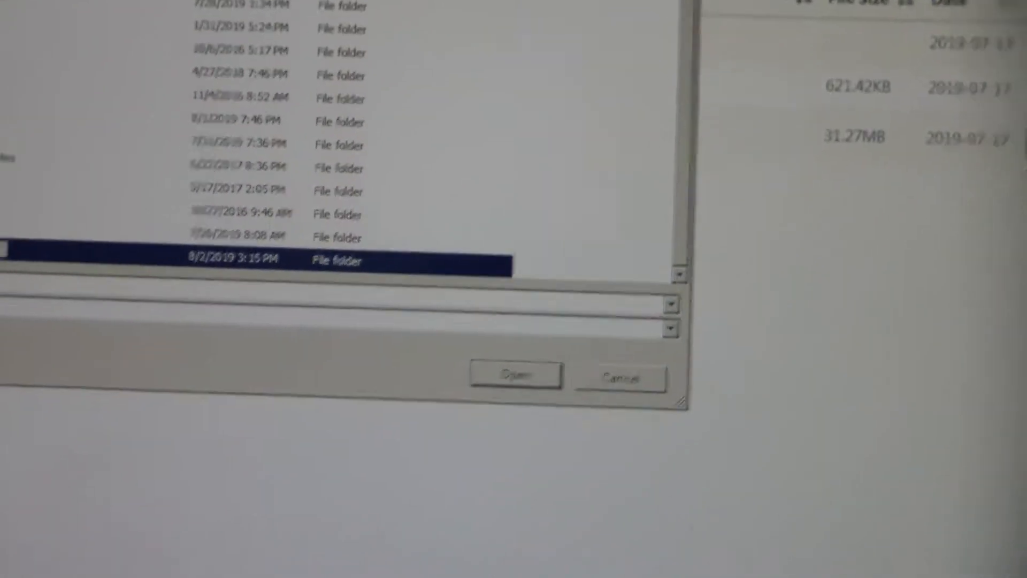
left_click(515, 374)
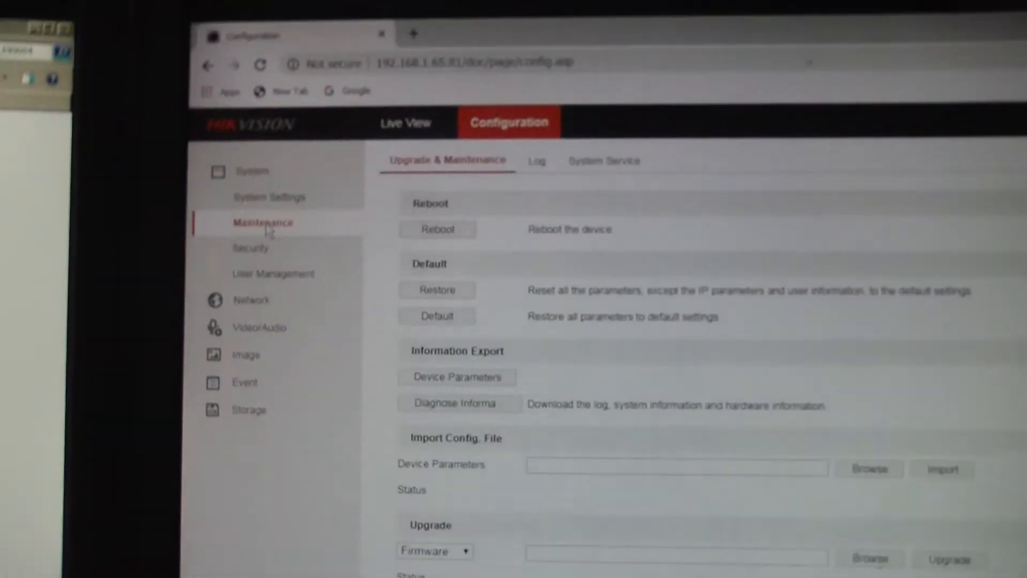
Step: Upload digicap.dav in Maintenance > Upgrade and start the firmware upgrade
scroll("down", 3)
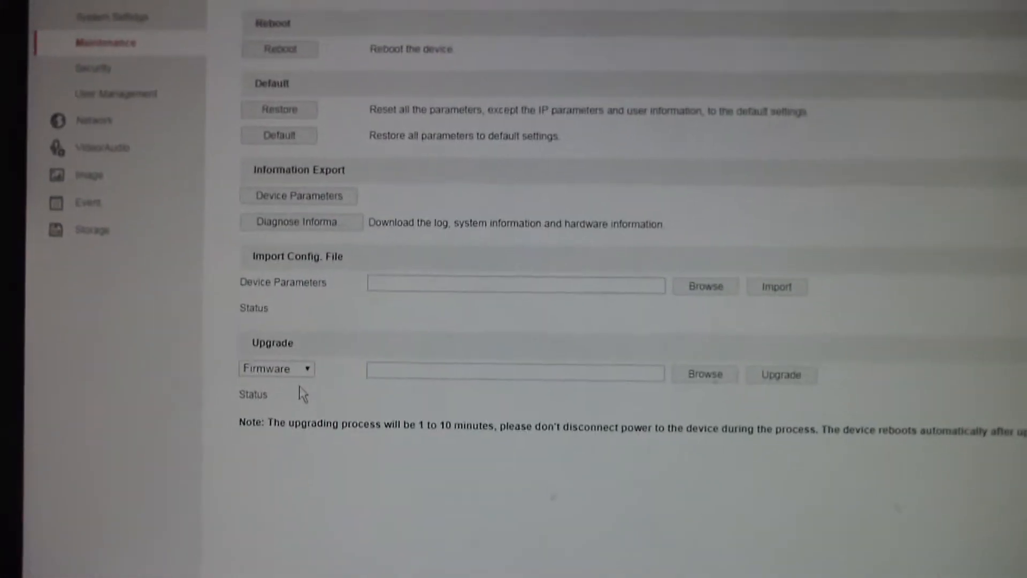
scroll("down", 3)
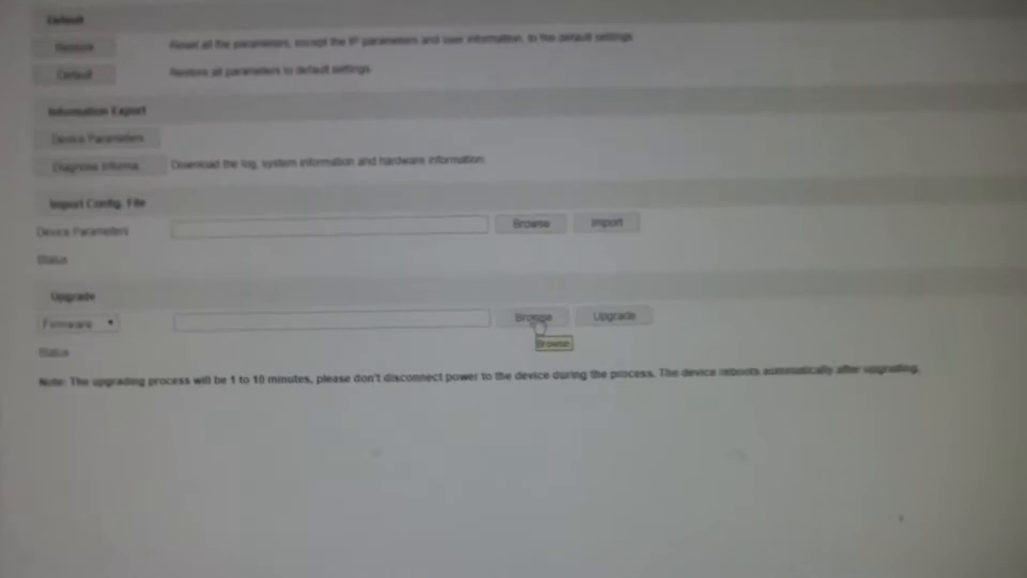
left_click(532, 315)
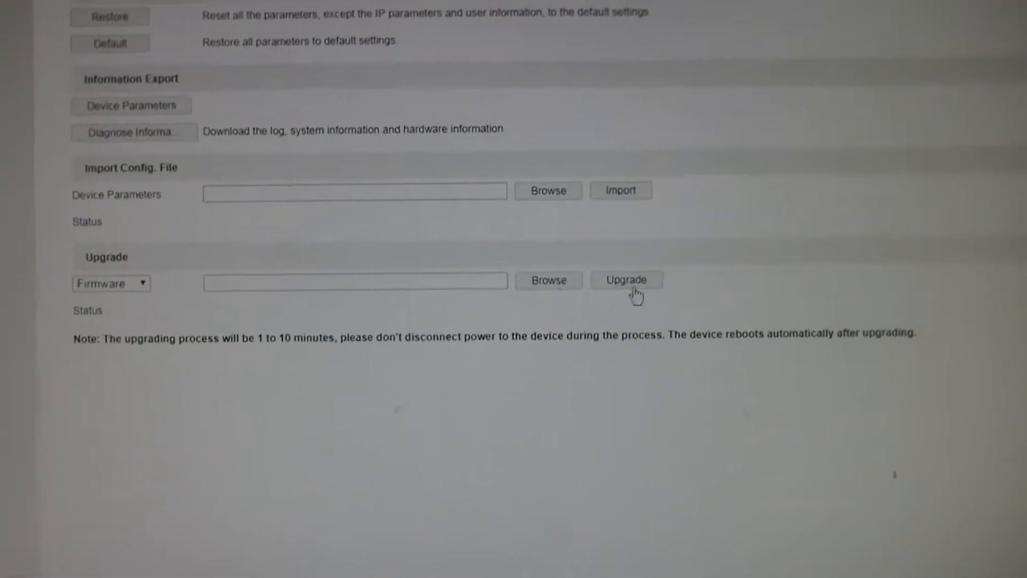
left_click(548, 280)
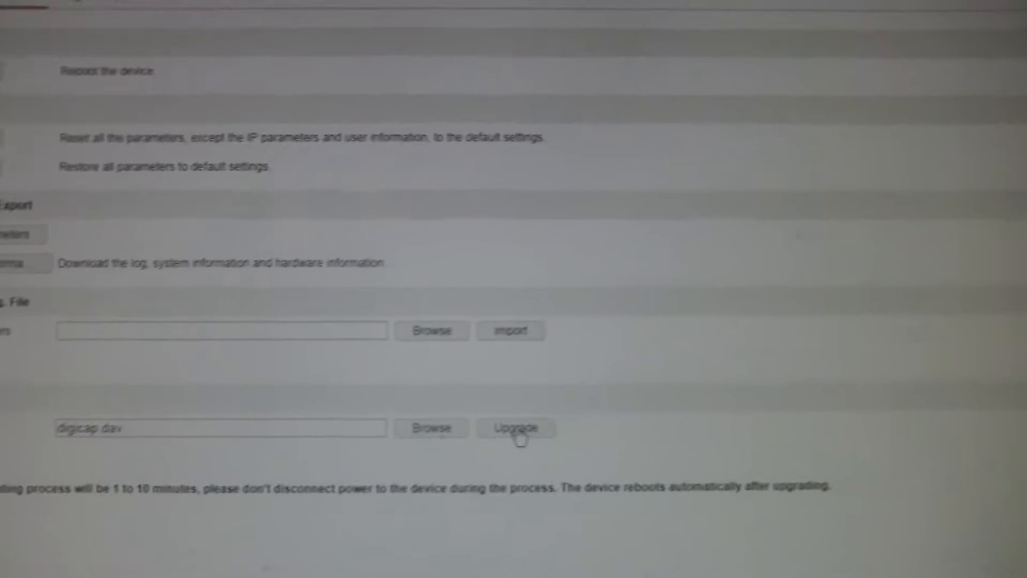
left_click(514, 428)
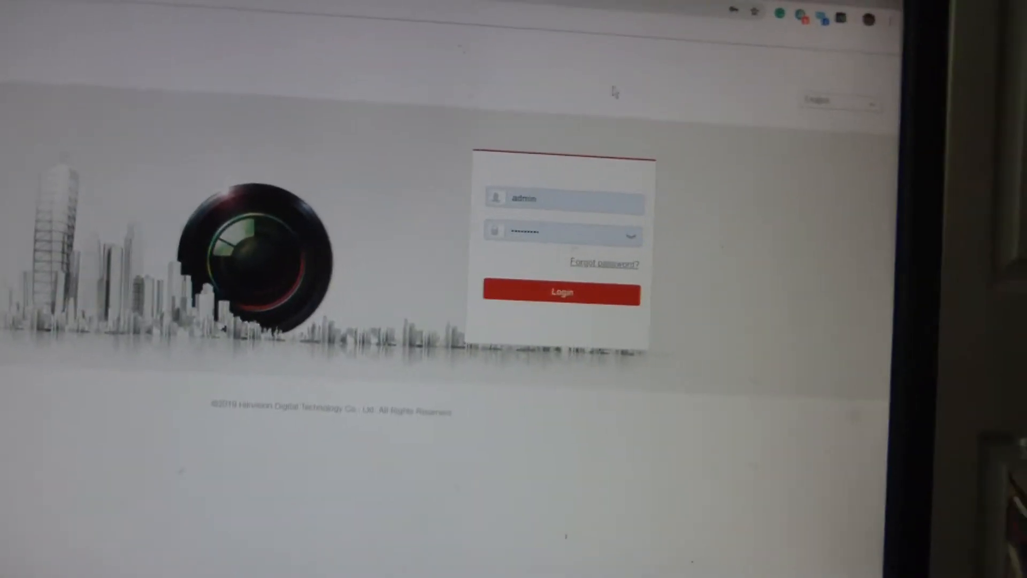
Step: Log in as admin and confirm System Settings shows firmware V5.6.1 build 190604
left_click(560, 292)
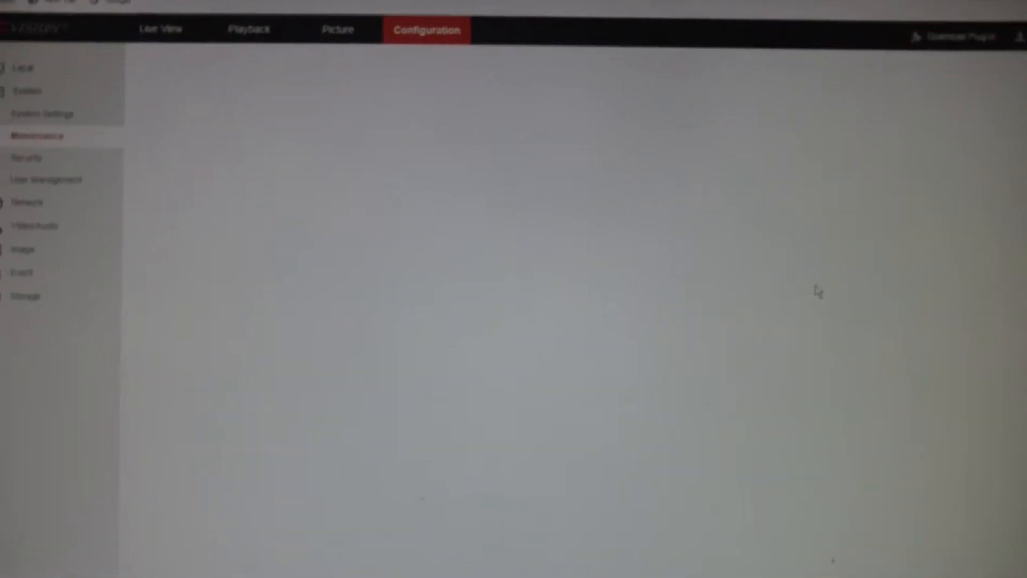
left_click(37, 135)
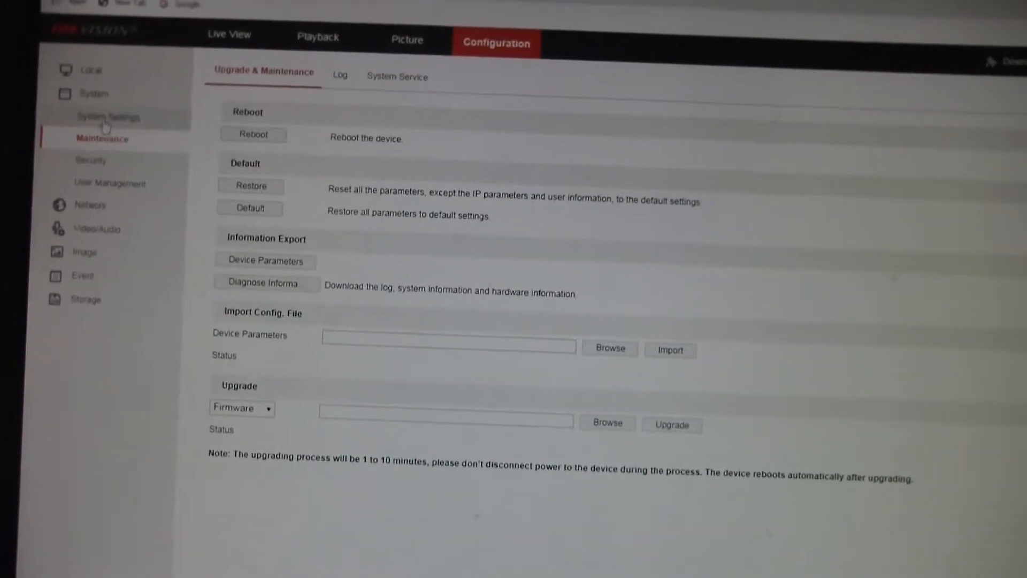
left_click(108, 117)
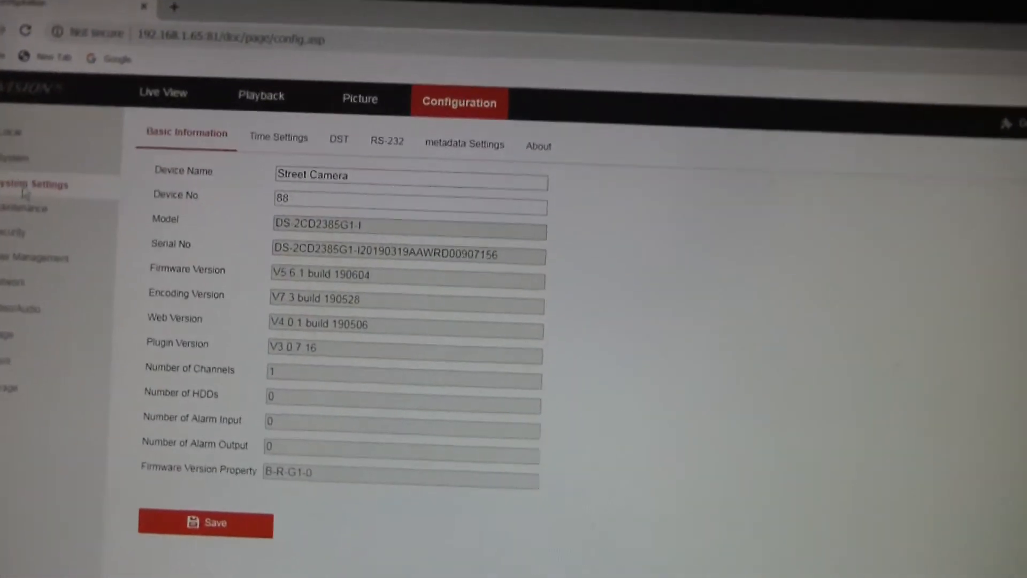
scroll("down", 3)
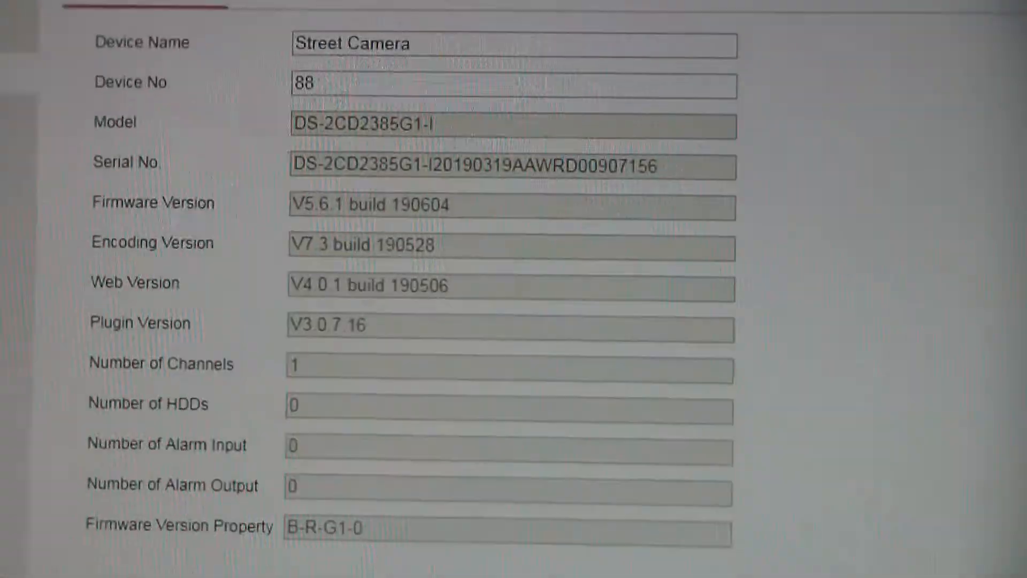
Step: Play the Live View feed of the ceiling fan, then return to Configuration
left_click(152, 120)
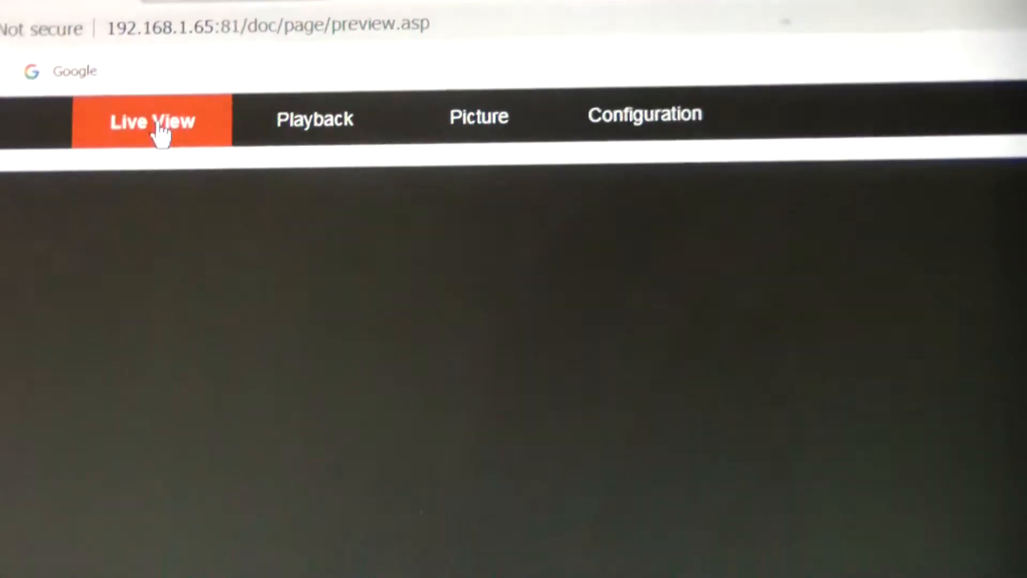
left_click(152, 121)
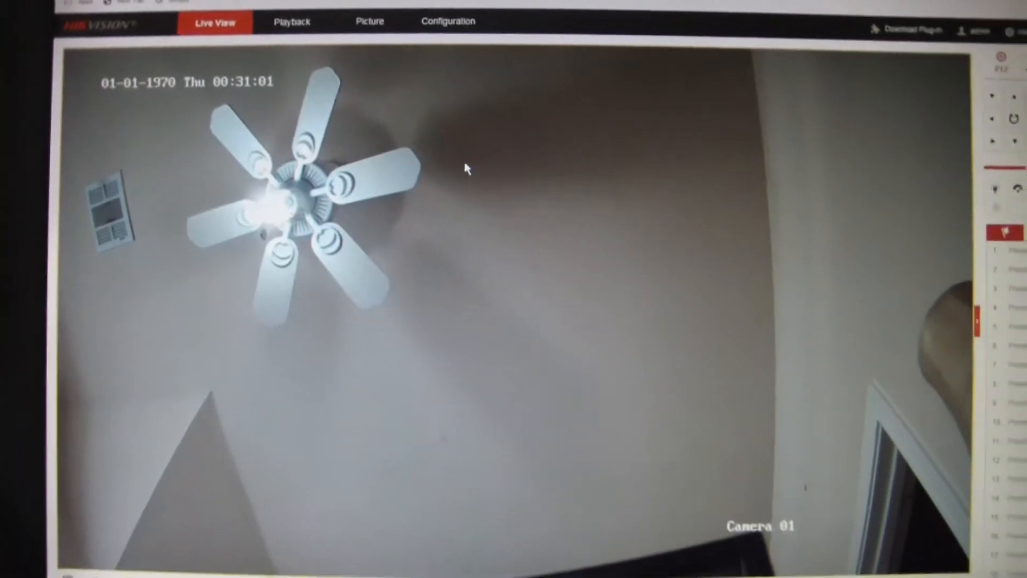
left_click(447, 20)
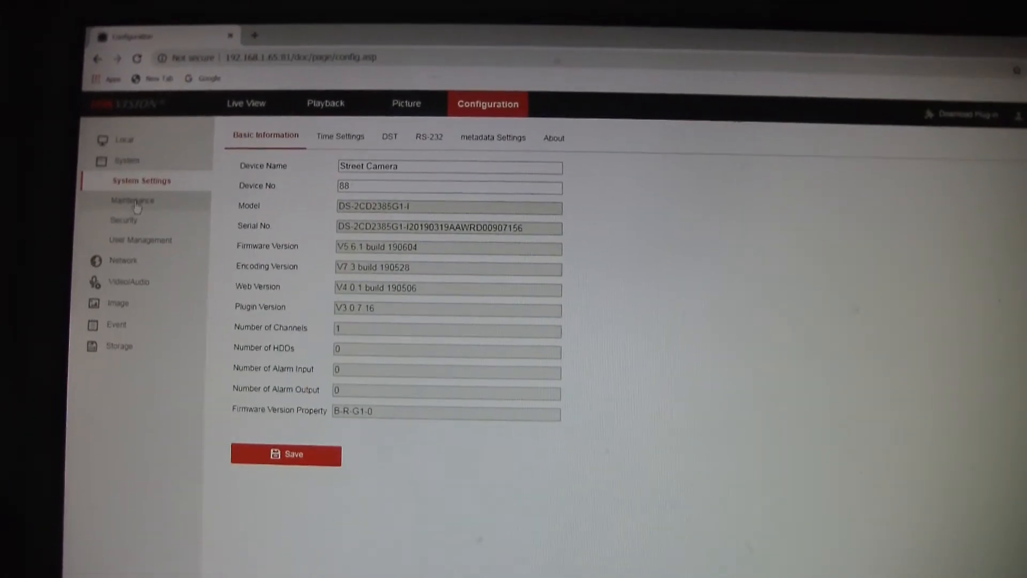
Step: Go to Maintenance after seeing firmware V5.6.1 build 190604 in Basic Information
left_click(133, 200)
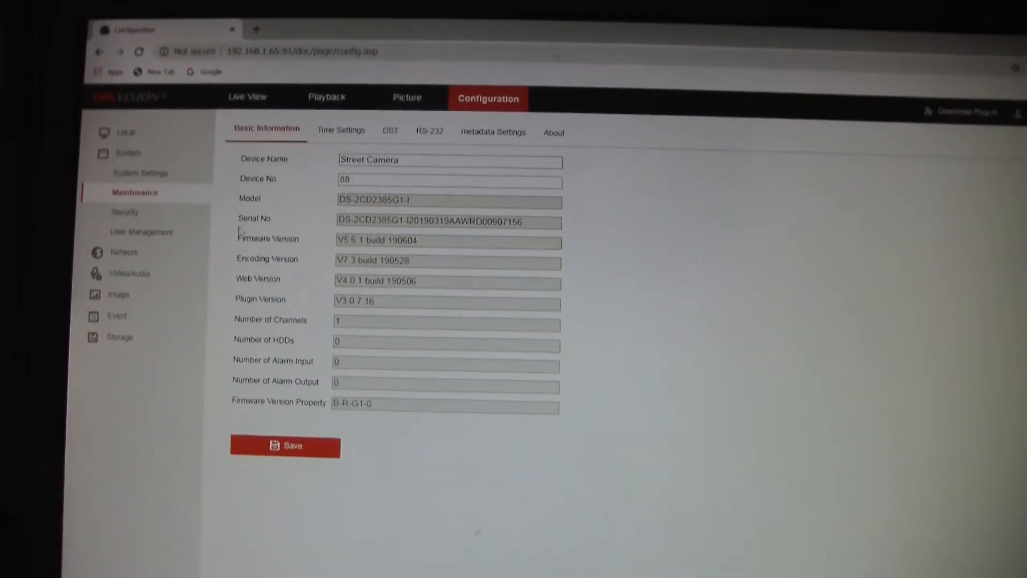